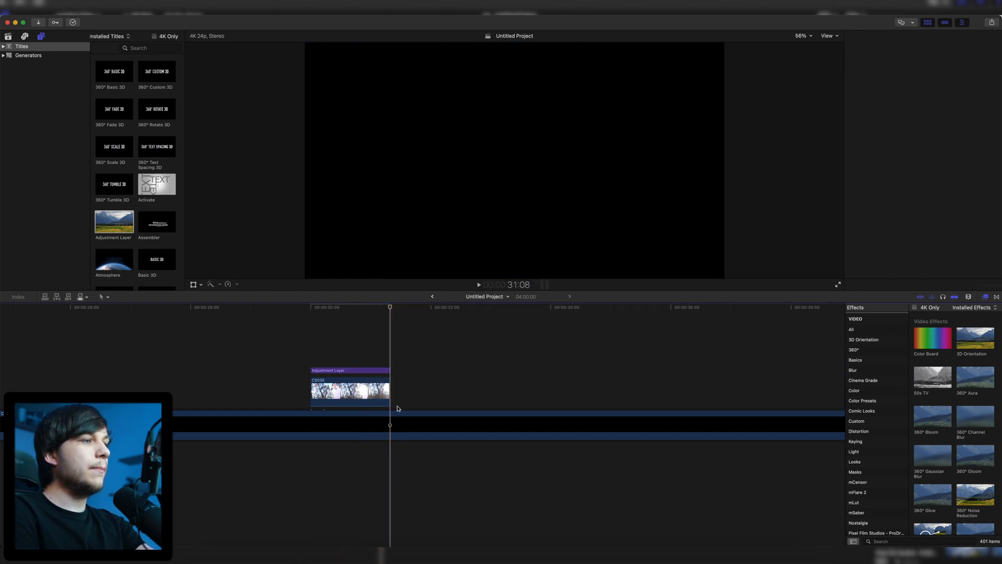
Search the Effects browser for Bad TV to apply it to the adjustment layer.
click(350, 374)
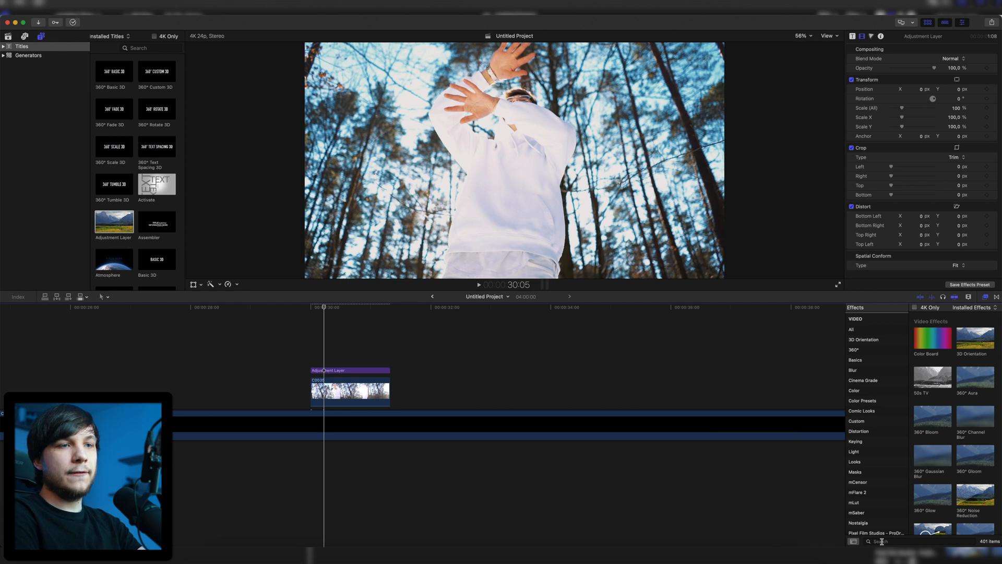
text(bl)
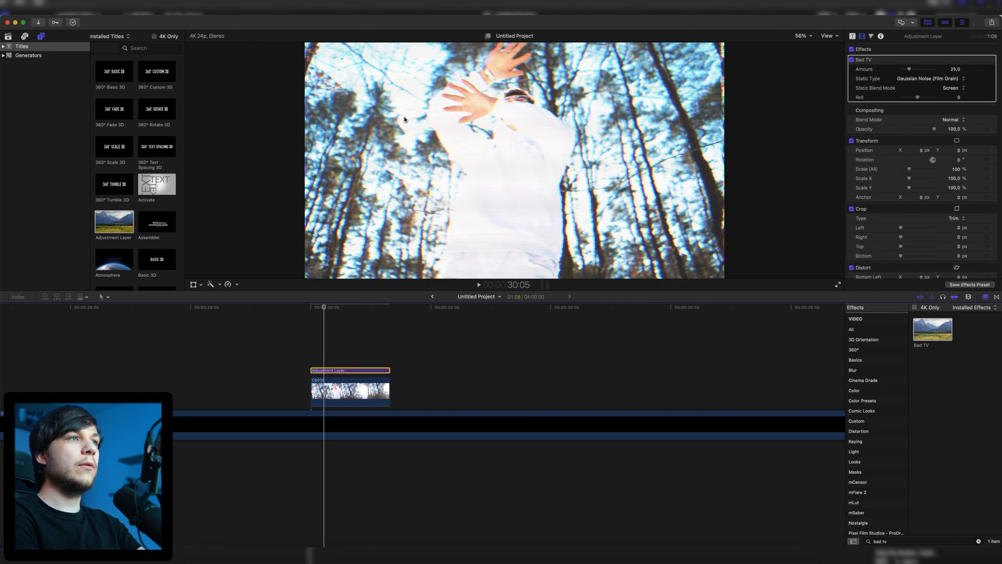
mouse_move(492, 138)
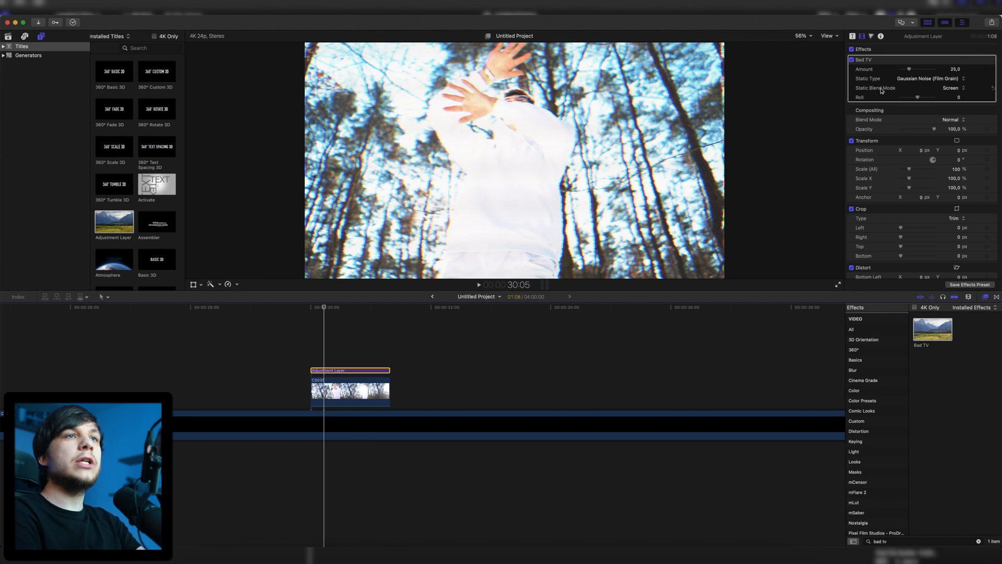
Switch Bad TV's static type to TV static and settle its amount at a low level.
click(952, 79)
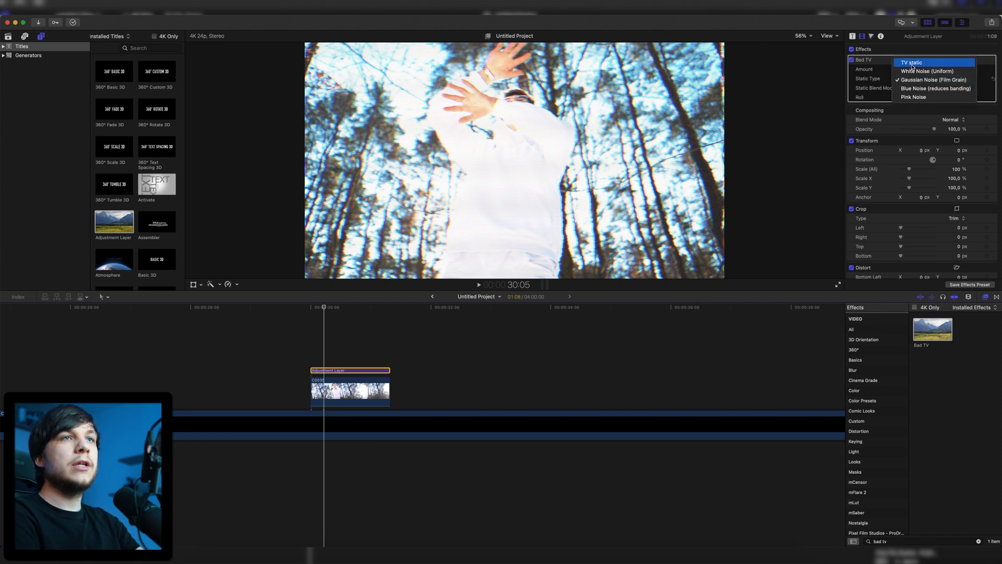
click(912, 62)
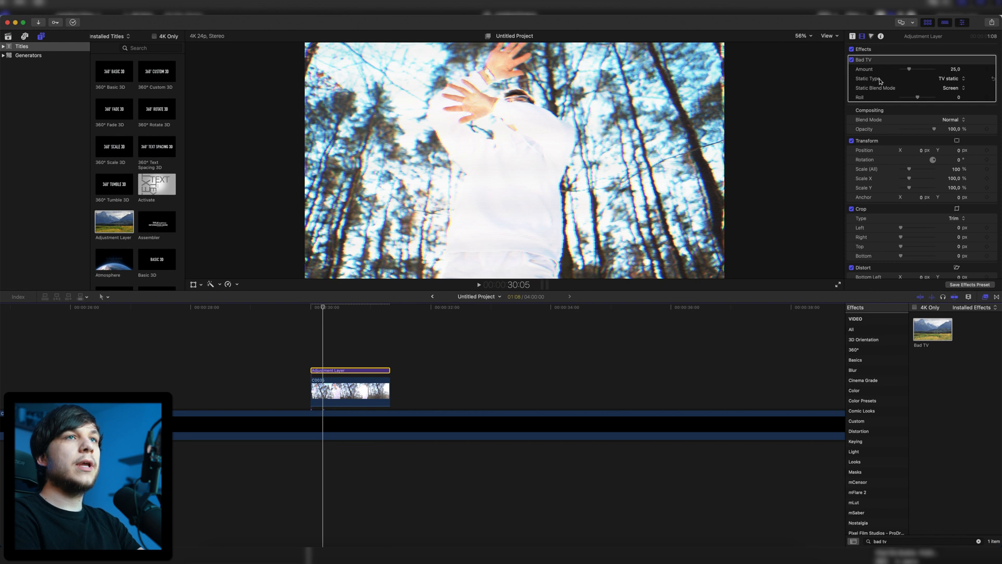
drag(909, 68, 902, 68)
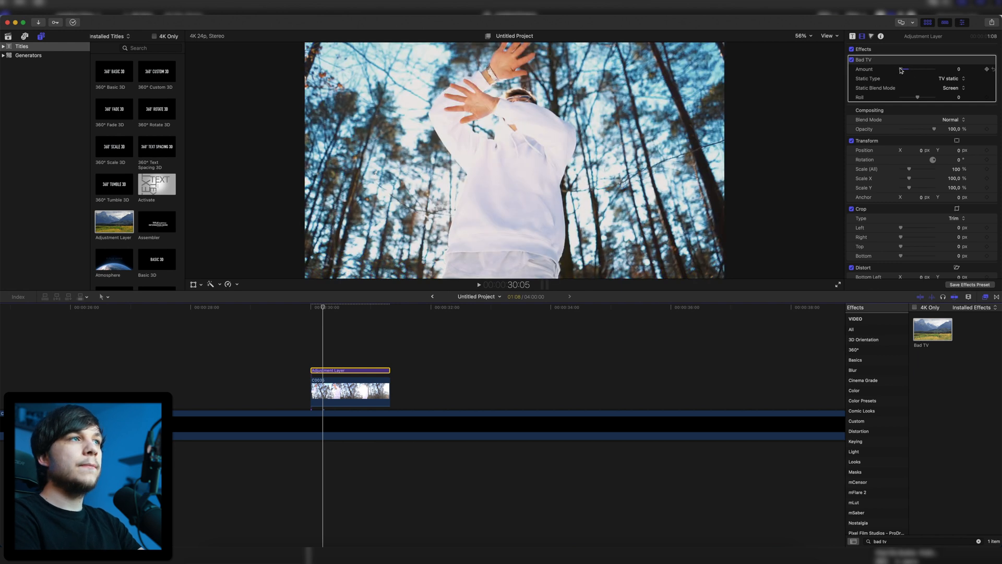
drag(904, 69, 933, 68)
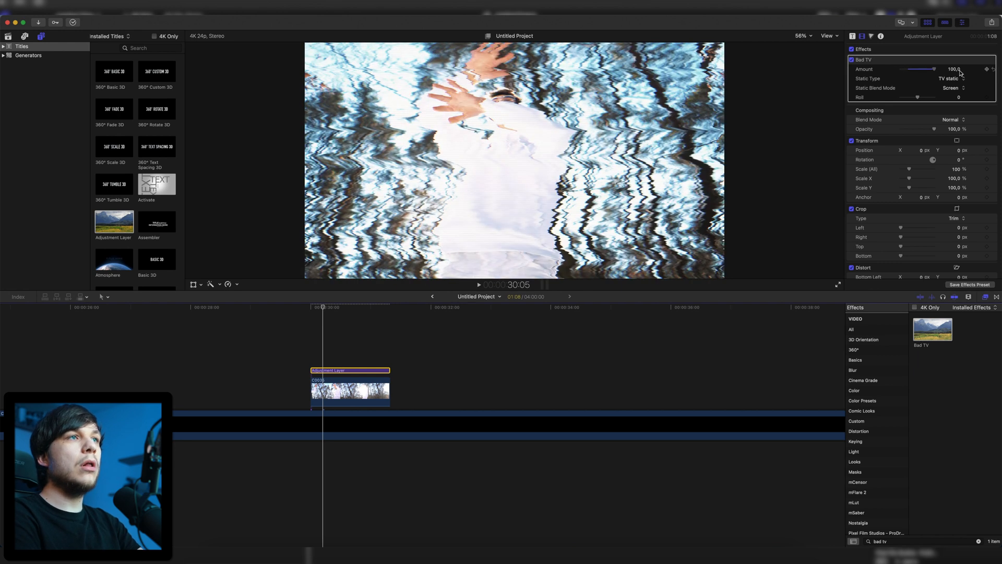
drag(933, 69, 904, 69)
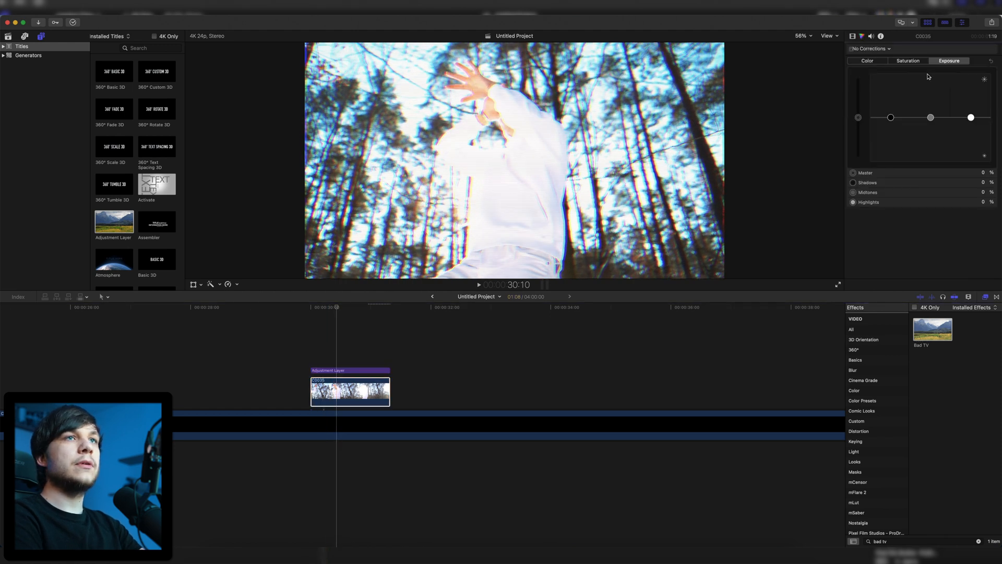
Drag the Color Board's master exposure puck down to darken the clip.
drag(970, 117, 970, 126)
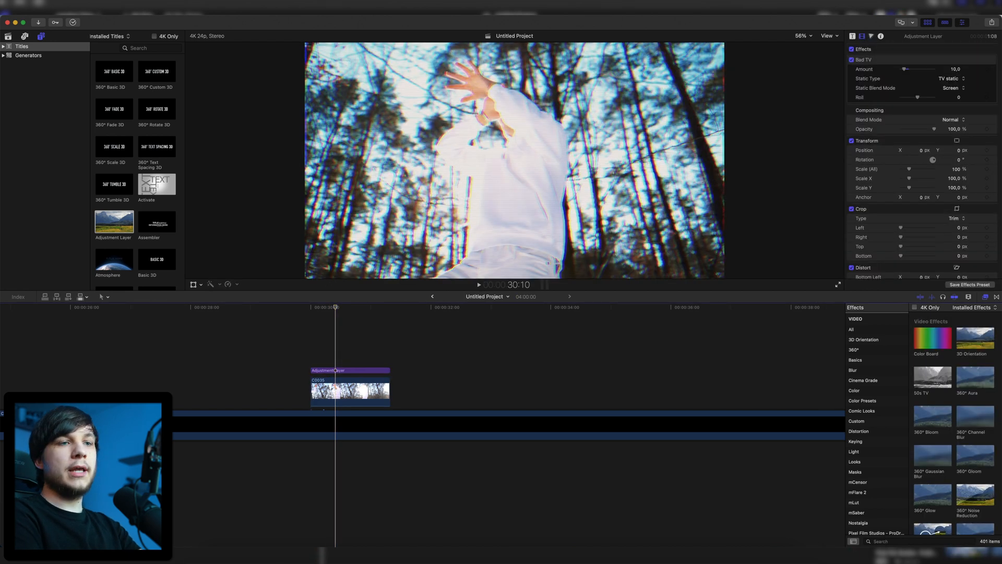
Add monochrome TV-static Add Noise at a subtle 0.2 amount and toggle it to compare.
text(noise)
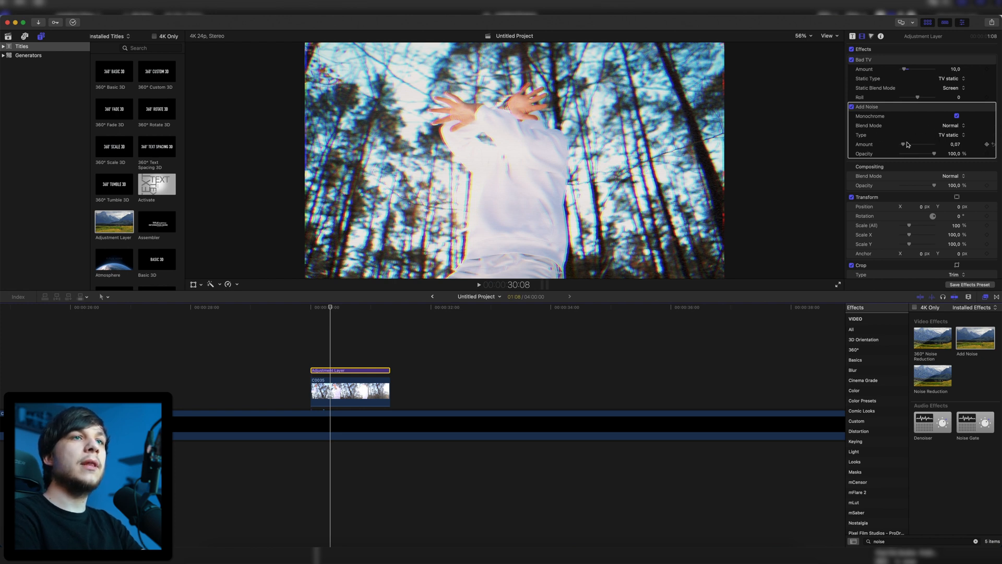
drag(895, 144, 933, 144)
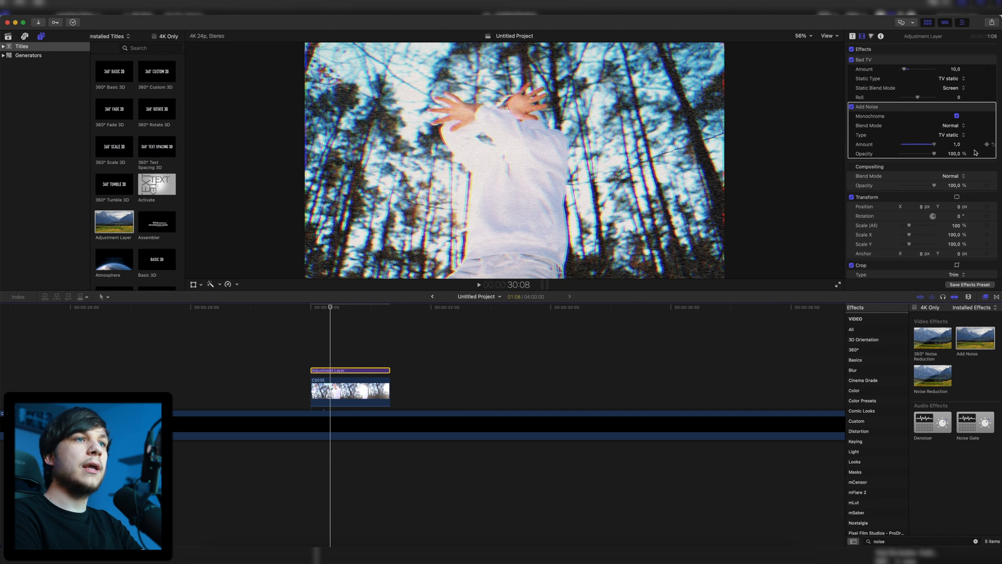
drag(935, 144, 900, 144)
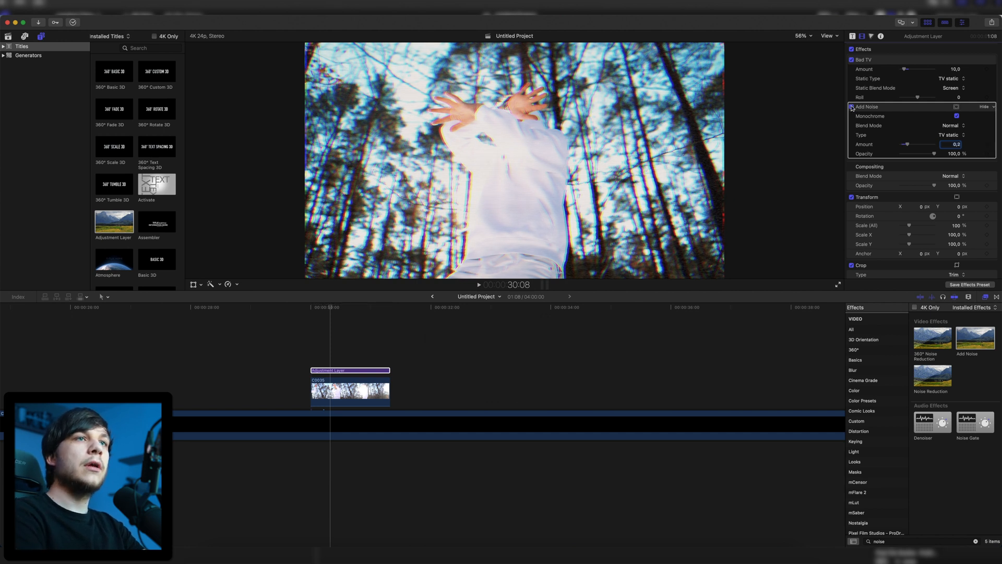
click(852, 106)
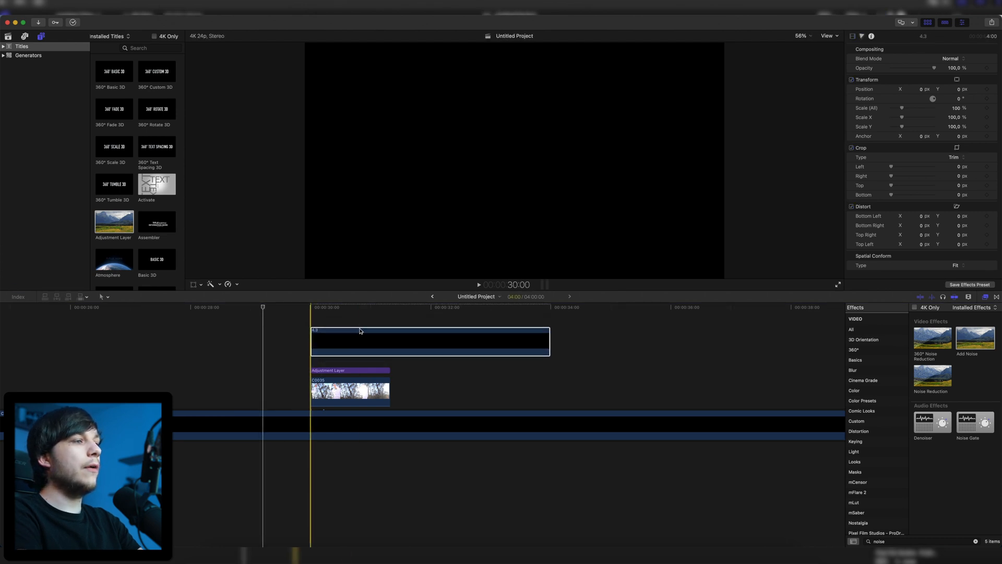
Place the 4:3 black-bar overlay above the layers and play back the VHS look.
click(428, 339)
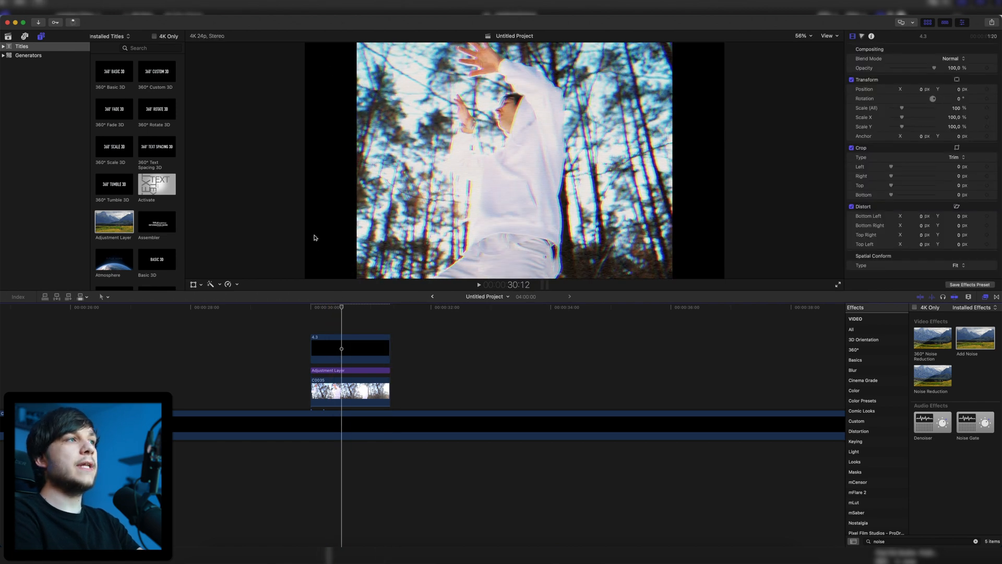
mouse_move(478, 200)
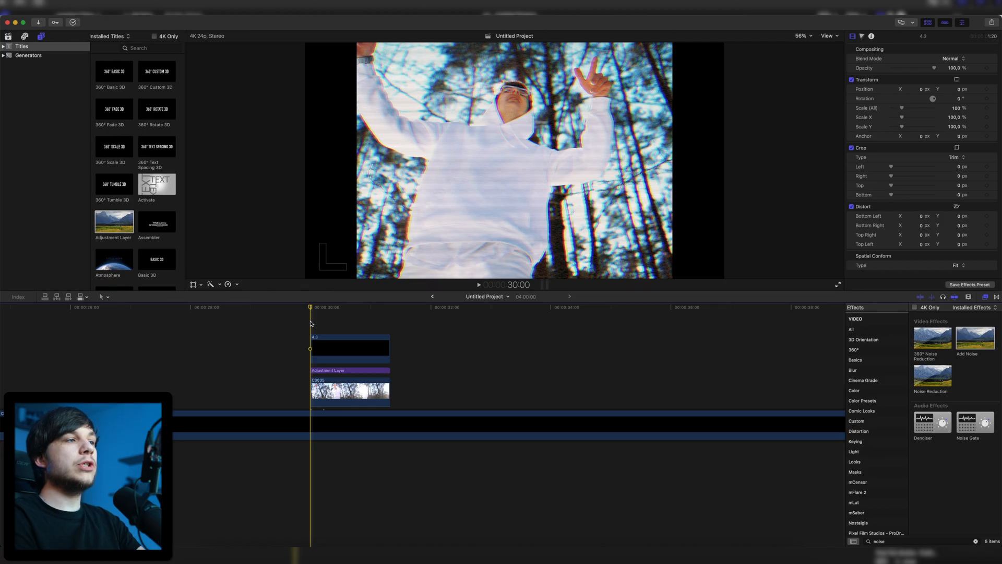
click(480, 284)
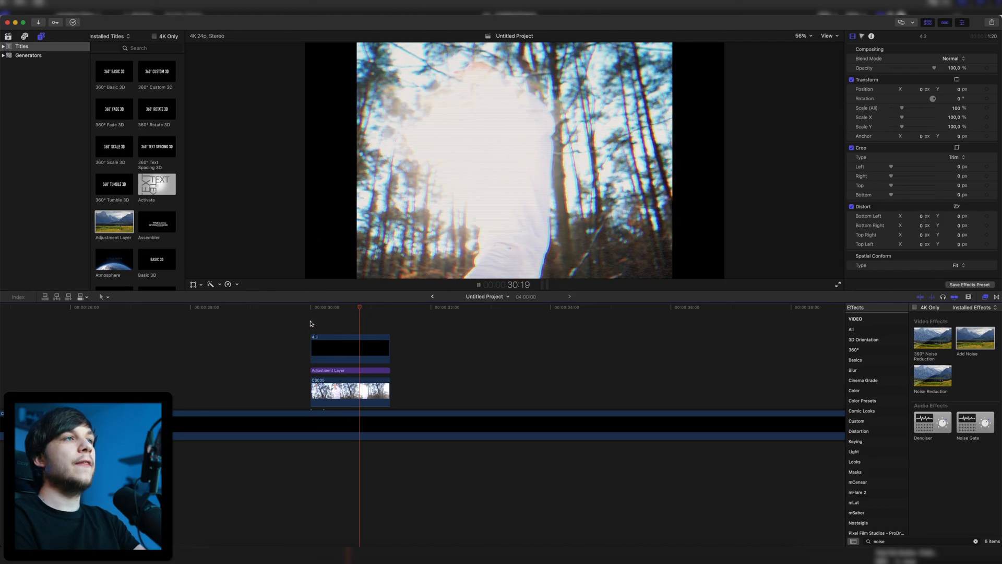